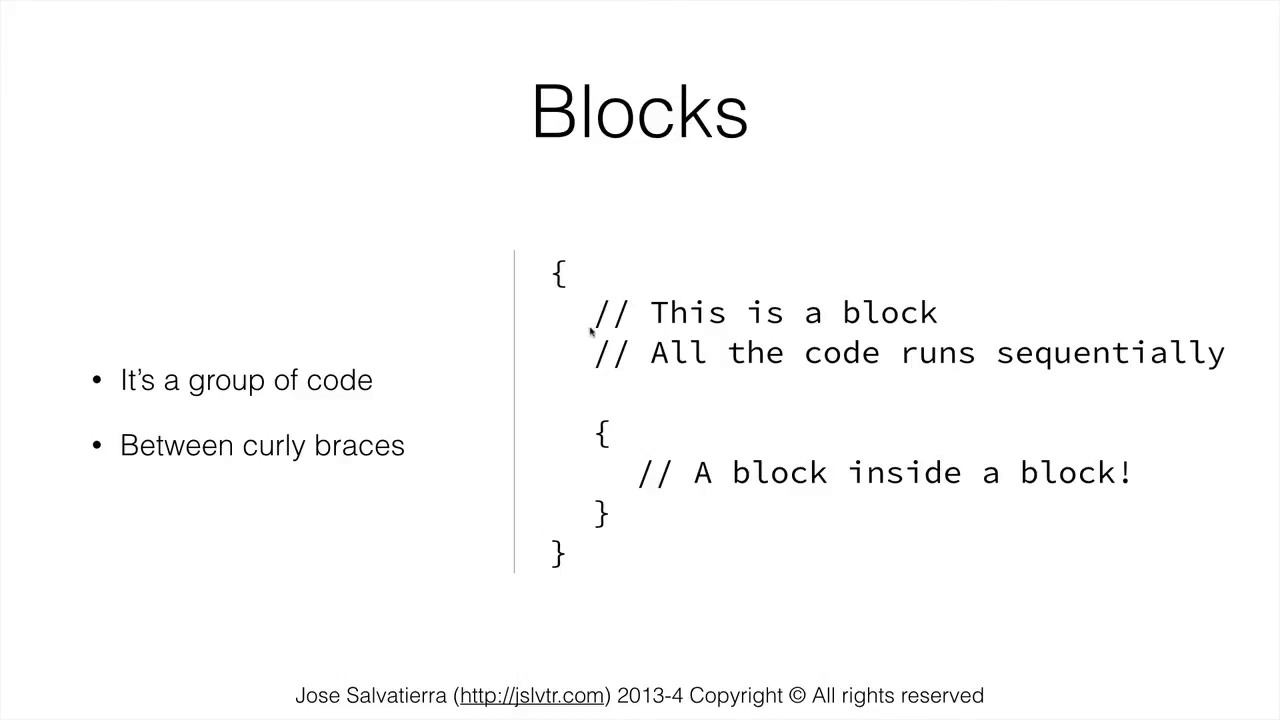
pyautogui.moveTo(640, 320)
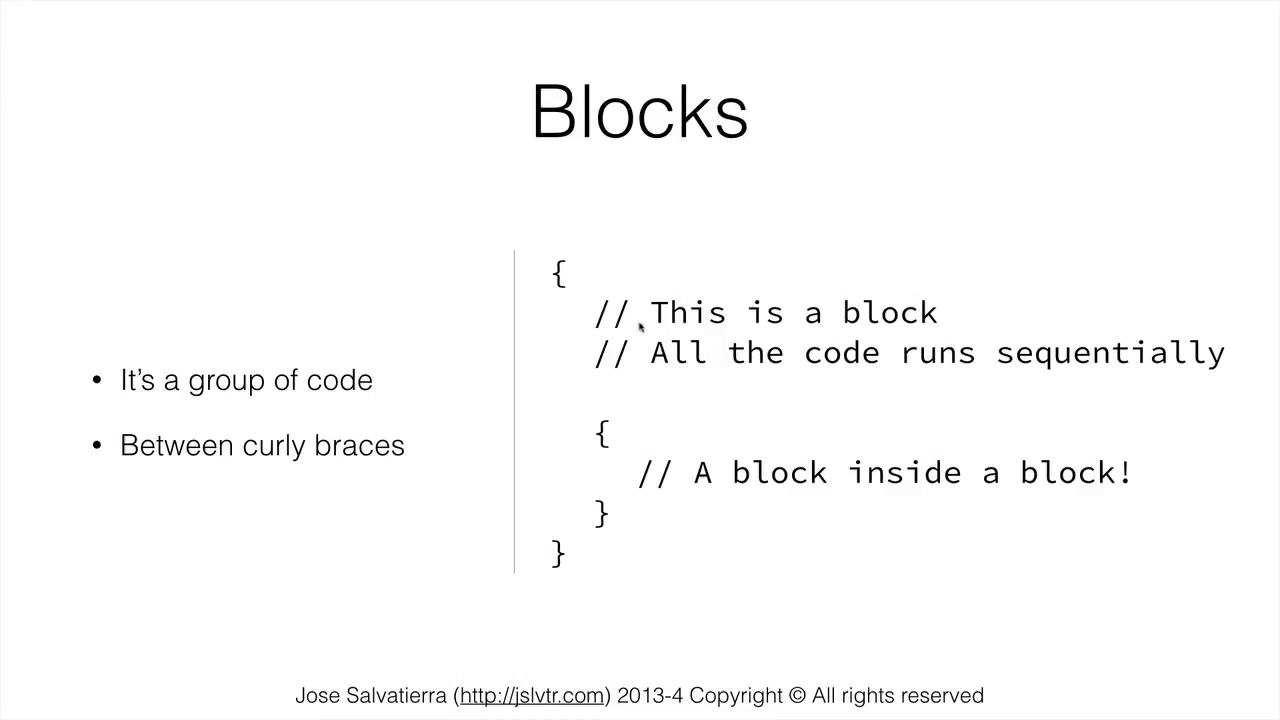
pyautogui.moveTo(600, 490)
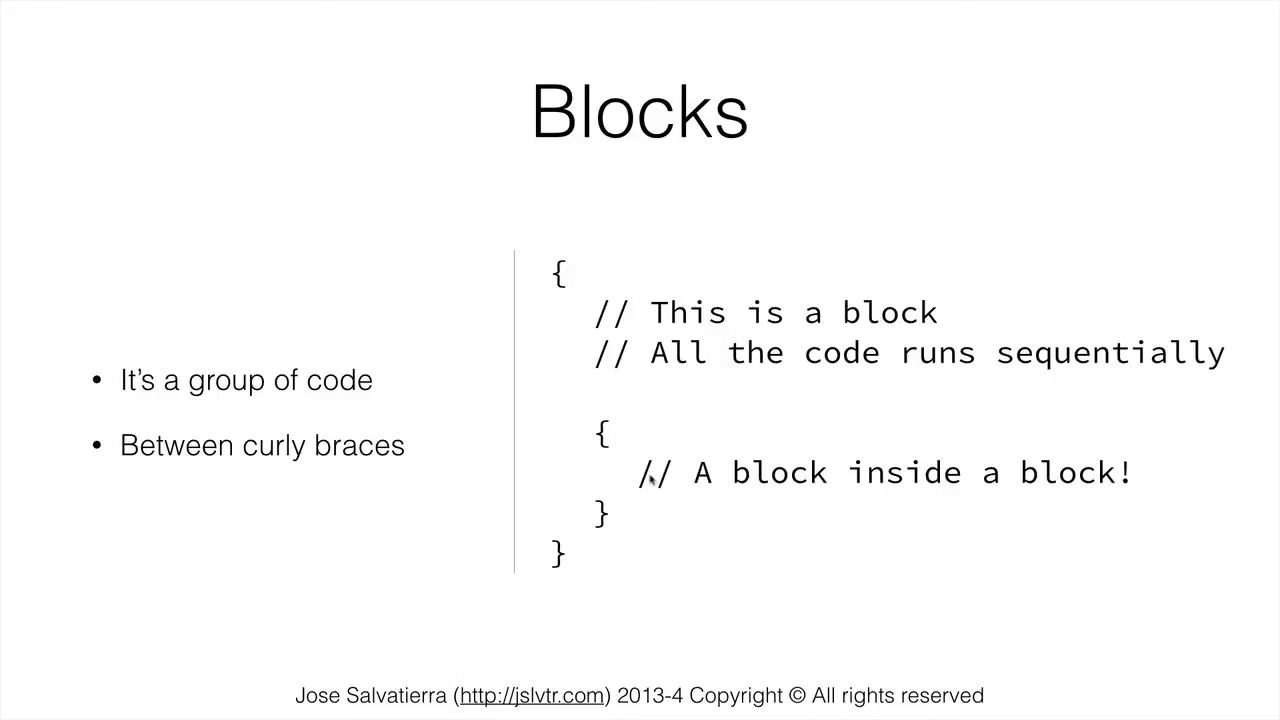
pyautogui.moveTo(578, 438)
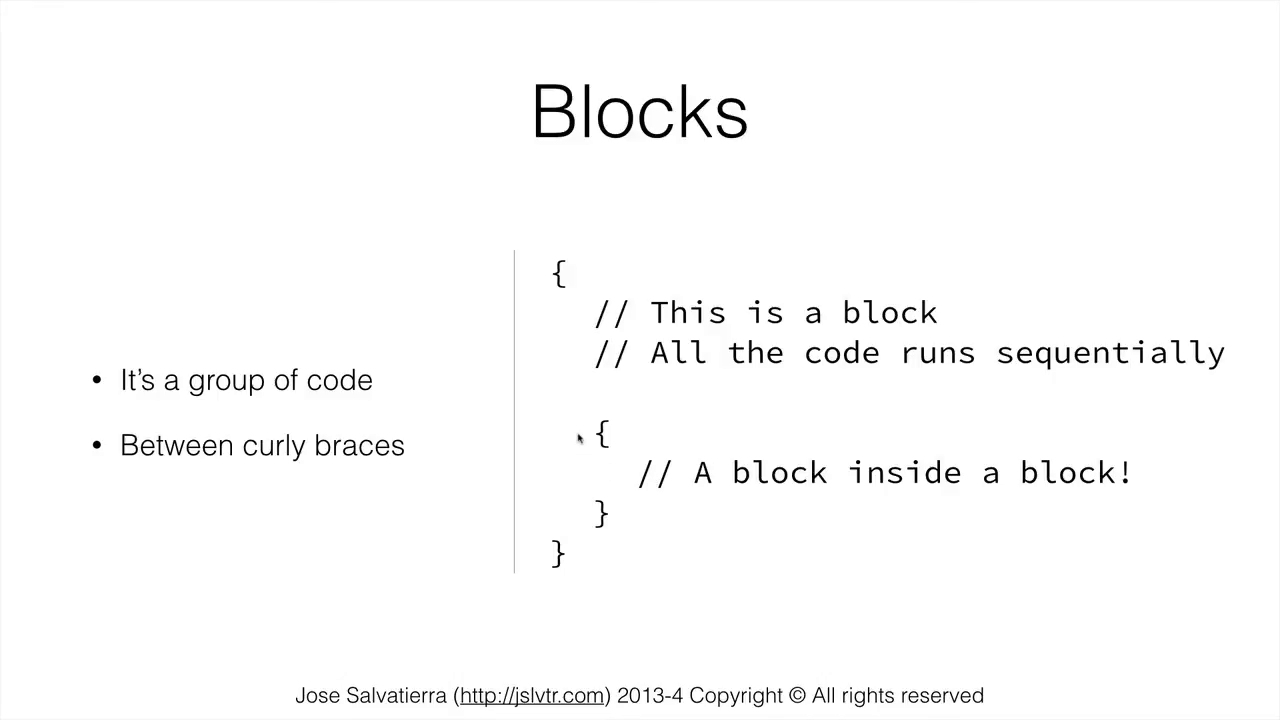
pyautogui.moveTo(550, 564)
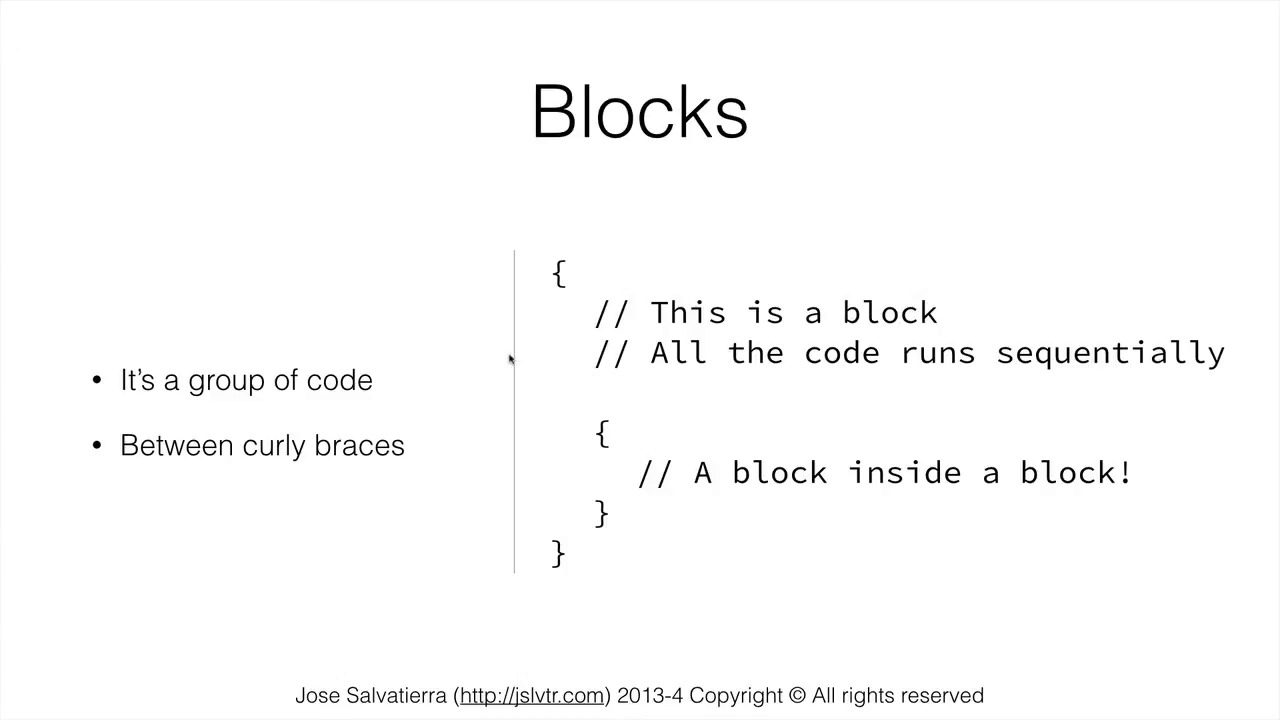
pyautogui.moveTo(504, 348)
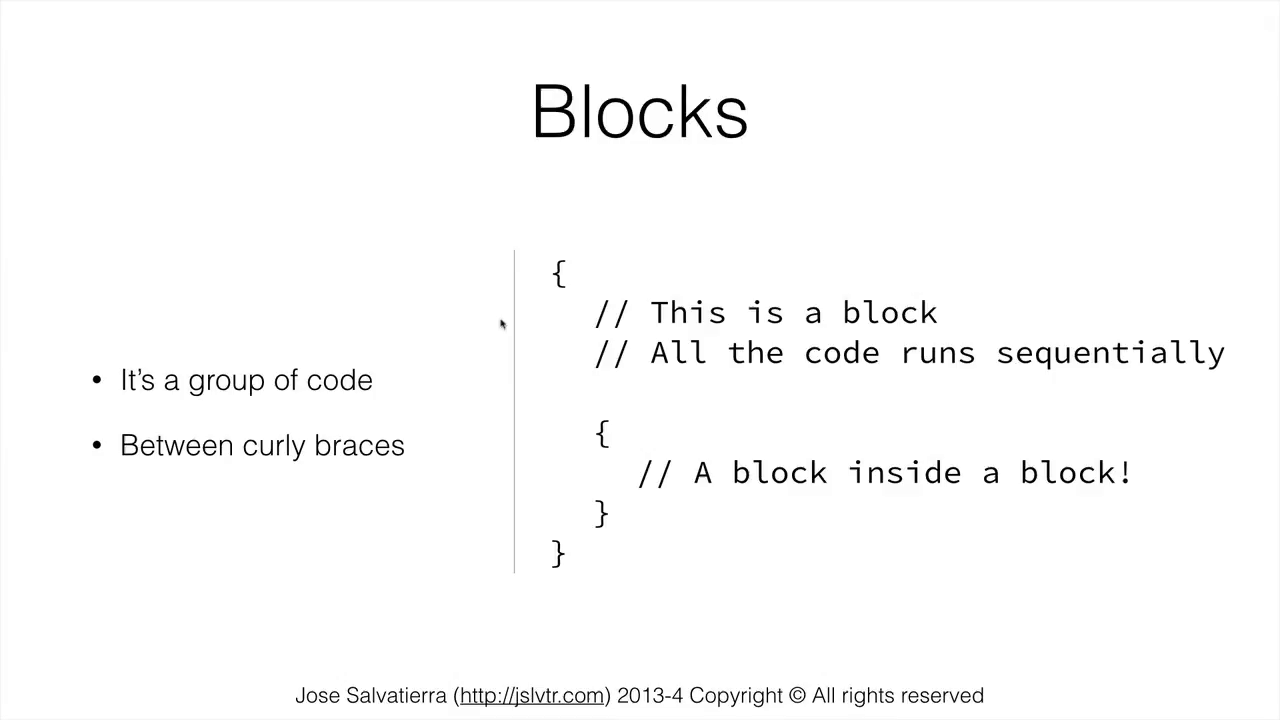
pyautogui.moveTo(516, 336)
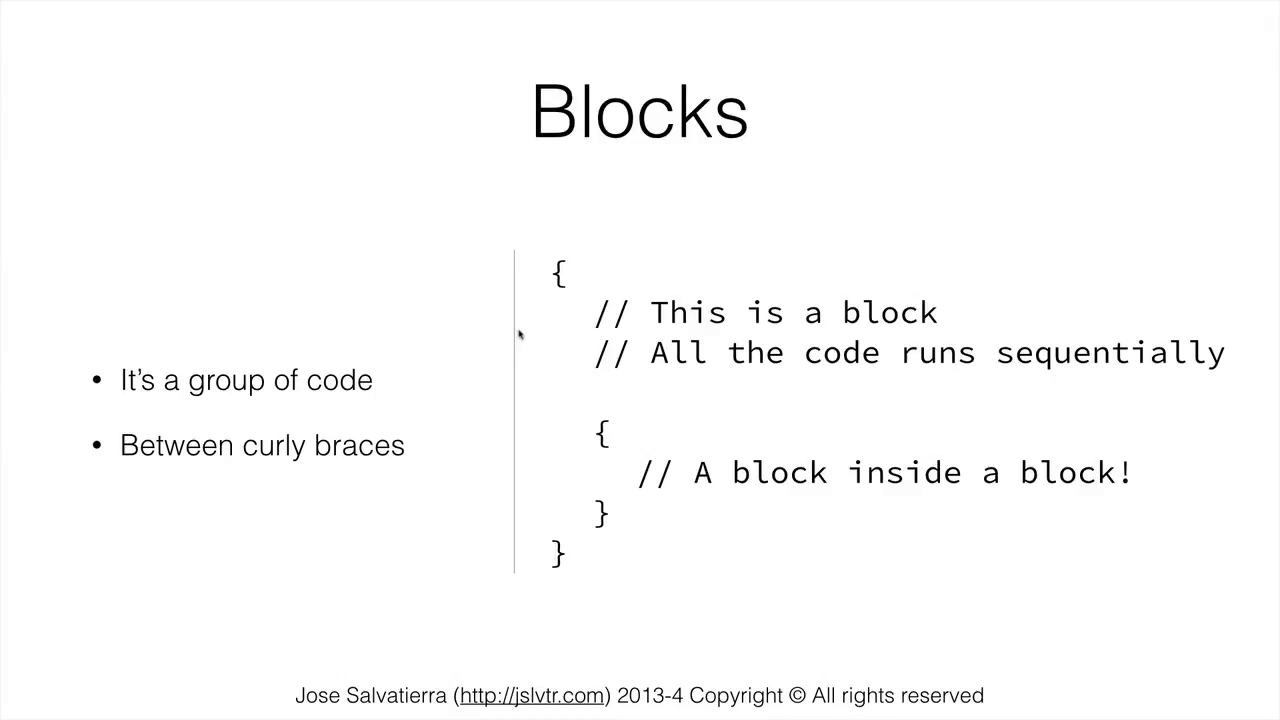
pyautogui.moveTo(512, 348)
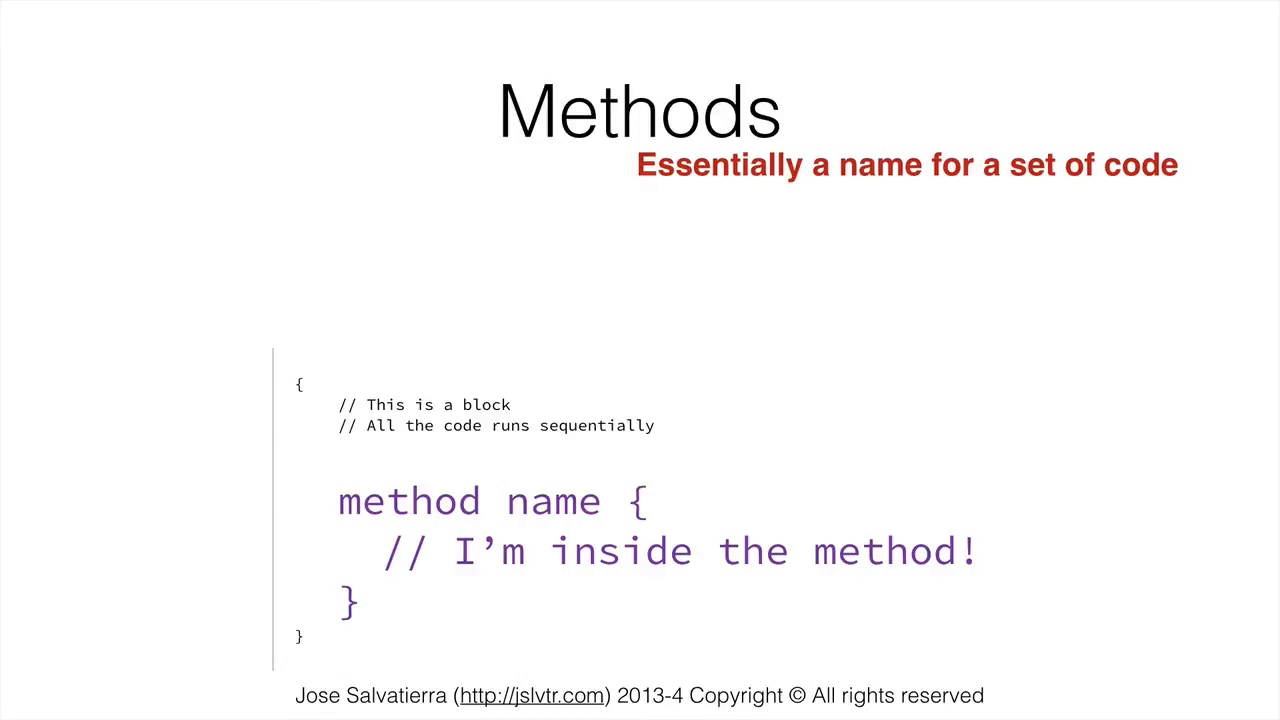
pyautogui.moveTo(556, 344)
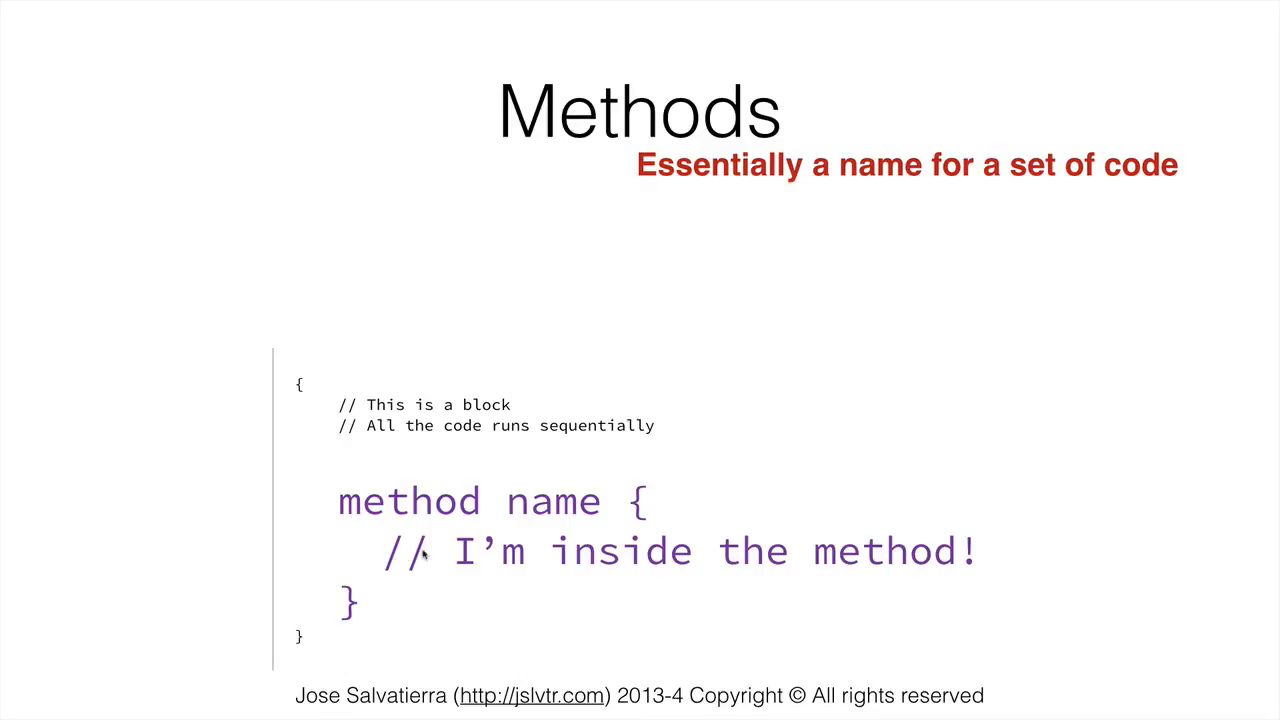
pyautogui.moveTo(470, 670)
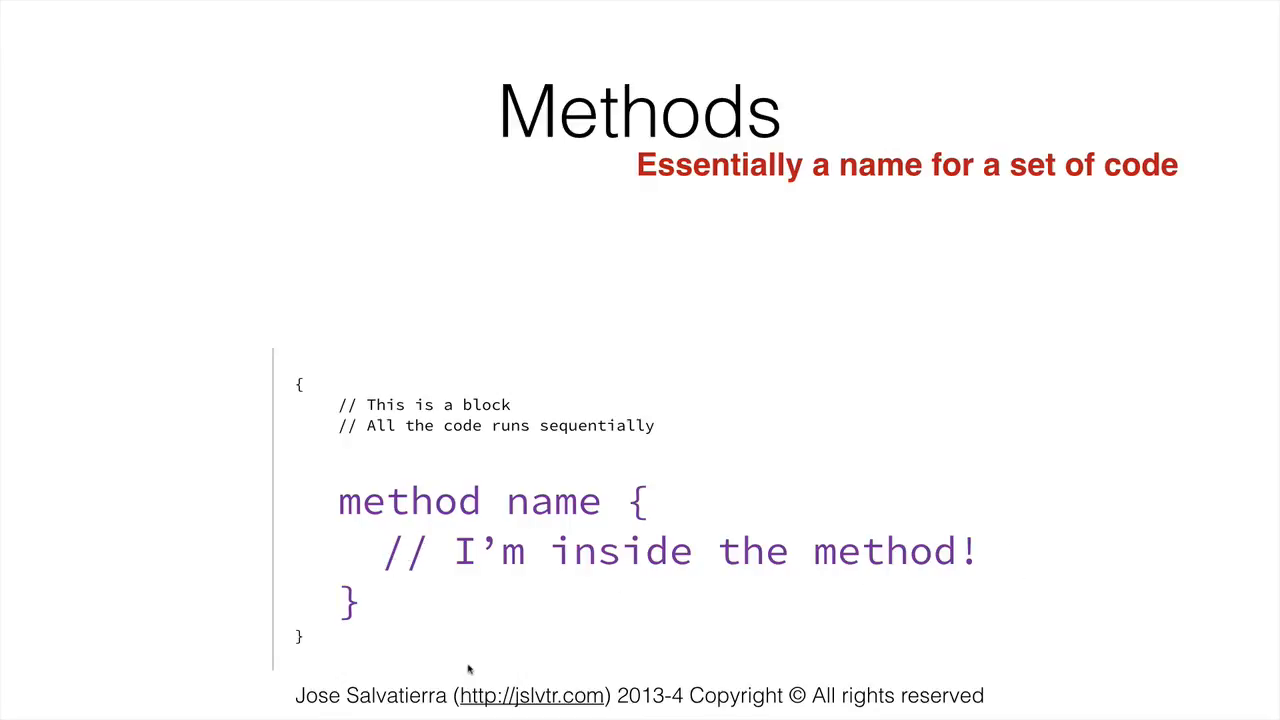
pyautogui.moveTo(428, 488)
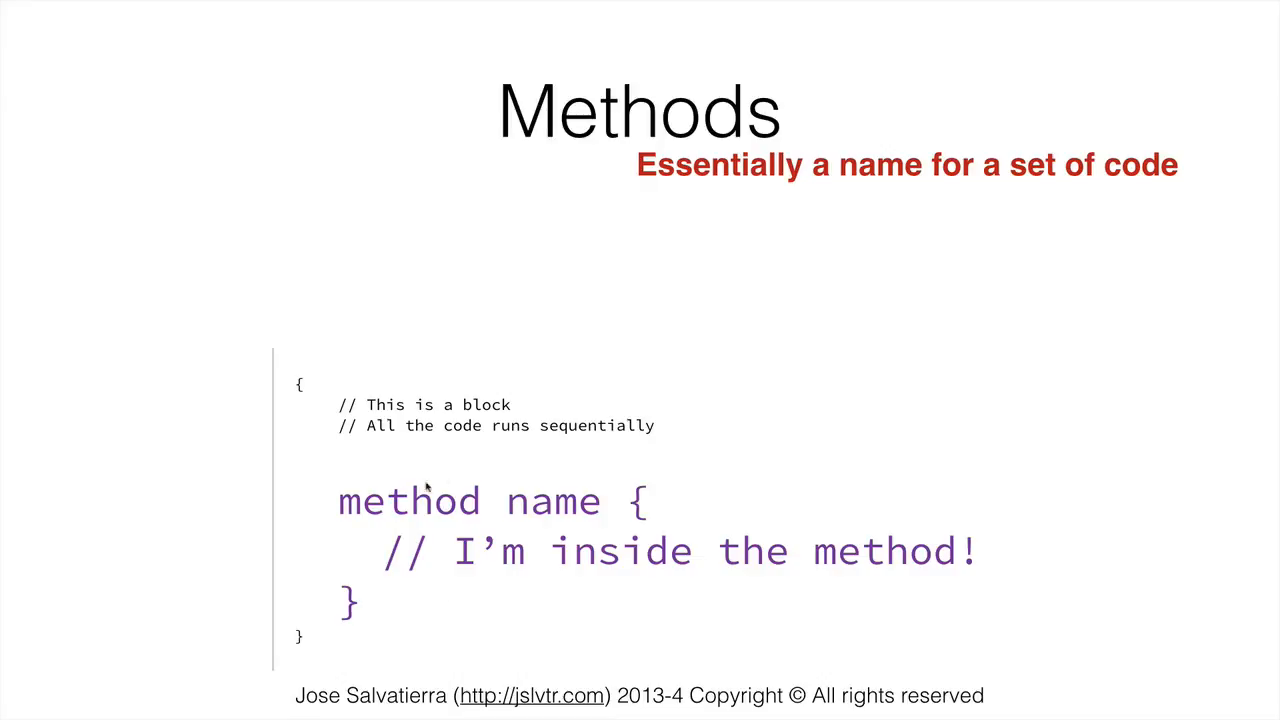
pyautogui.moveTo(538, 510)
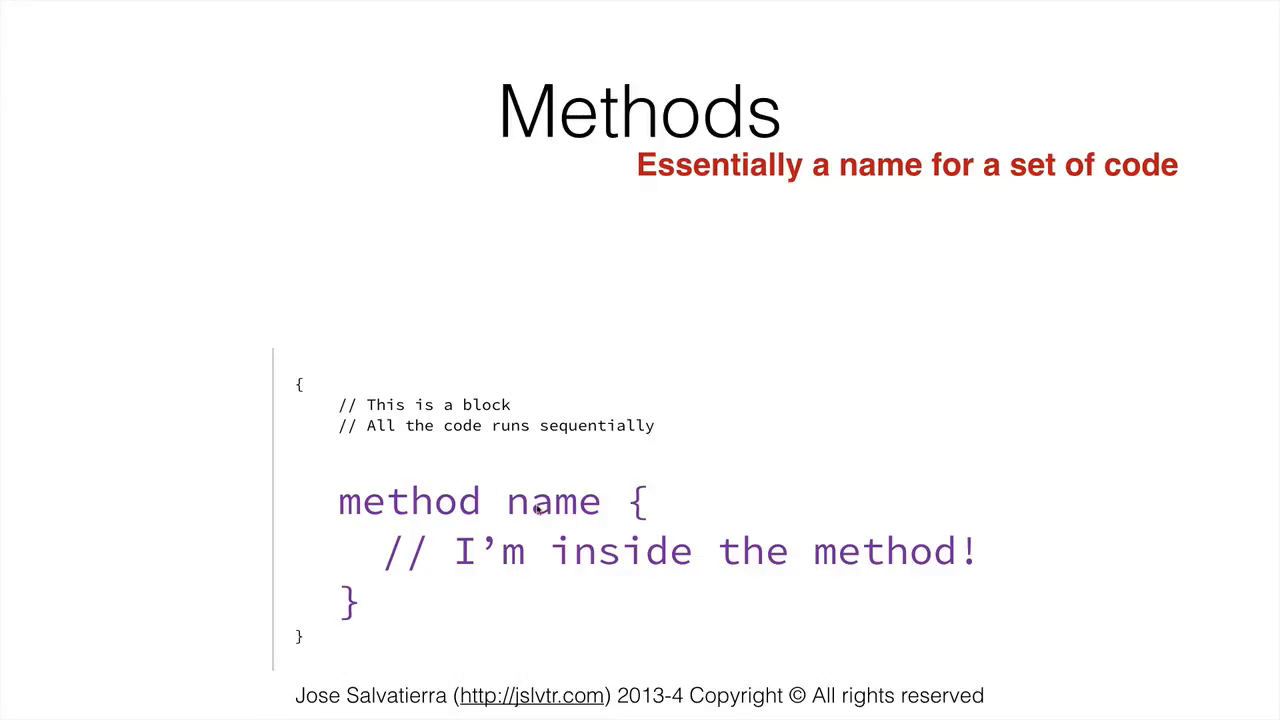
pyautogui.moveTo(460, 478)
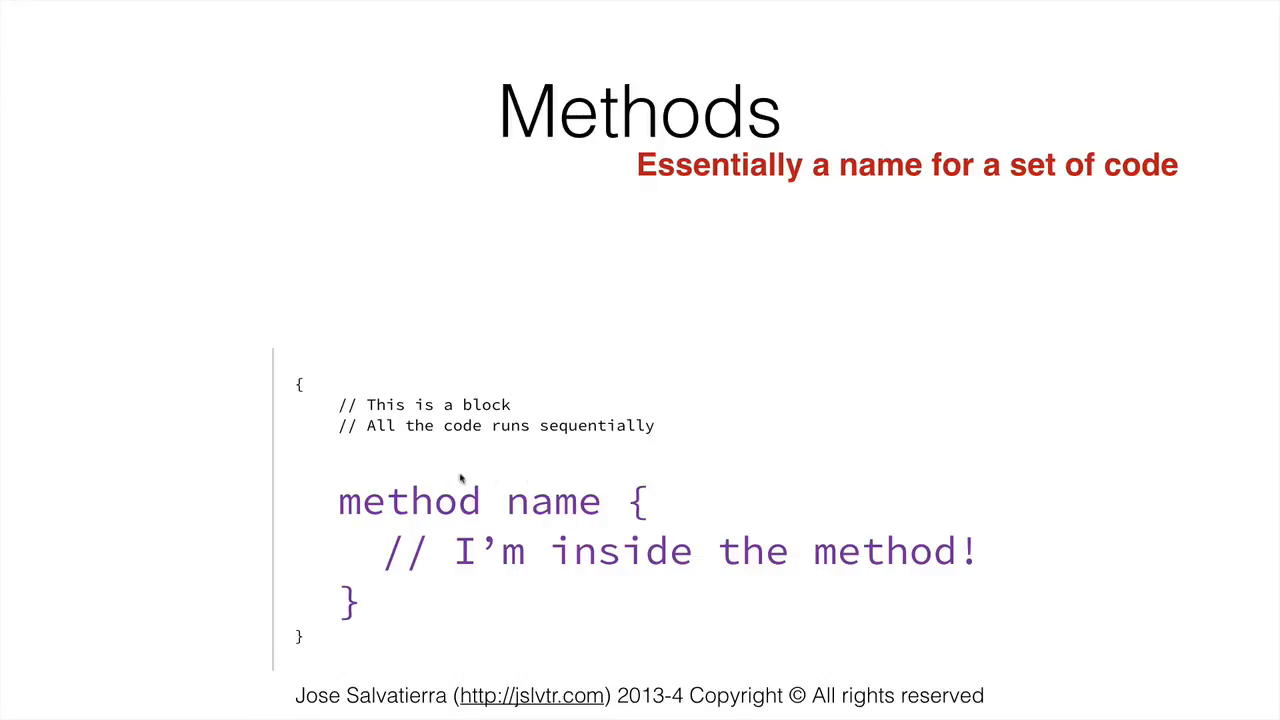
pyautogui.moveTo(650, 490)
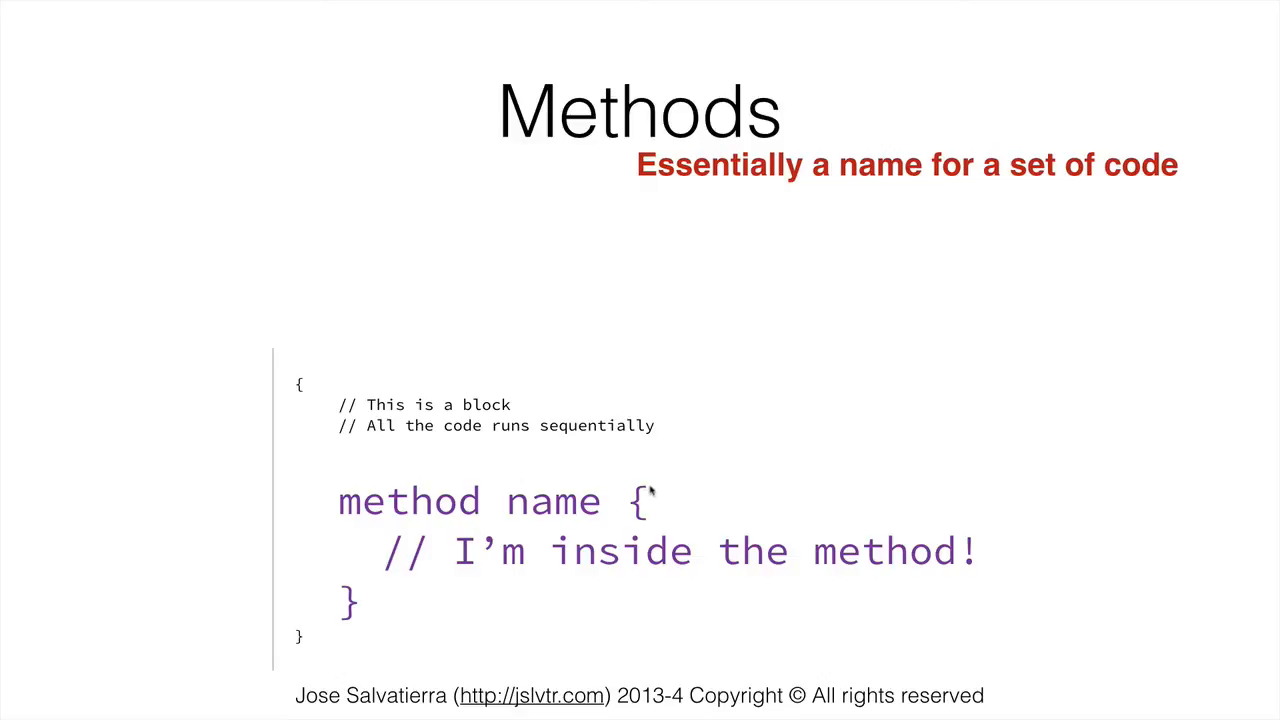
pyautogui.moveTo(576, 544)
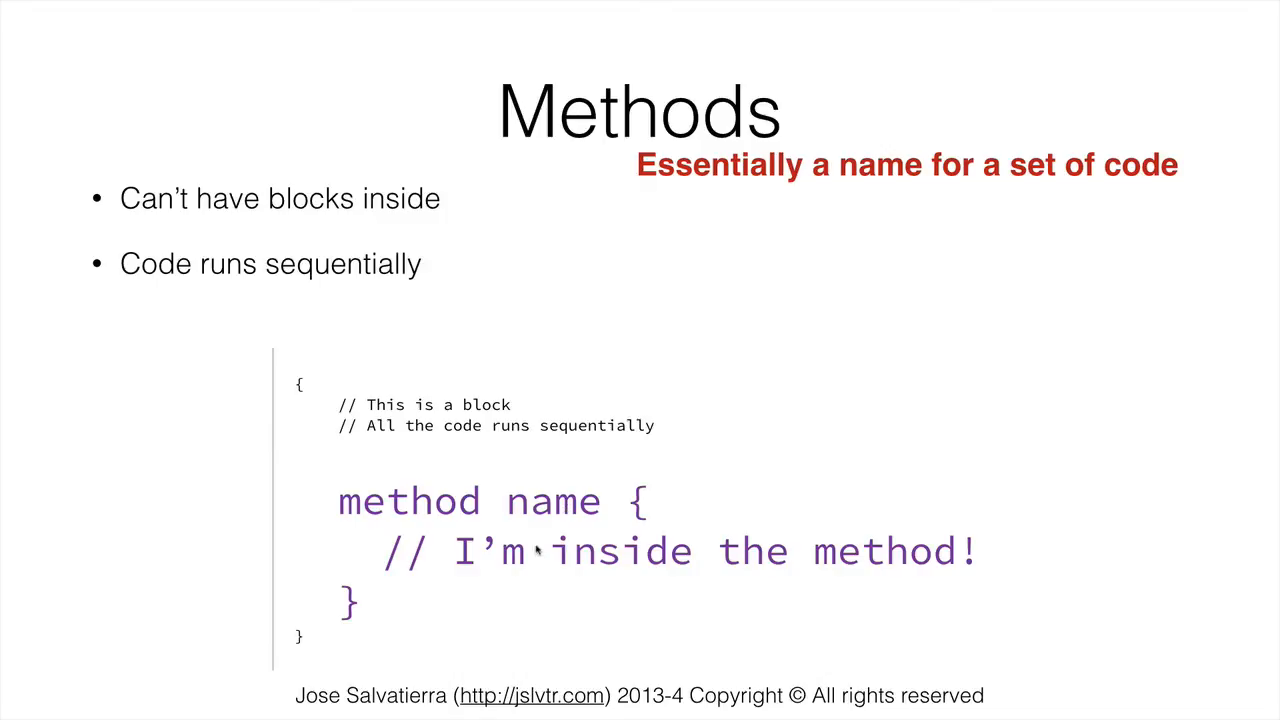
pyautogui.moveTo(536, 552)
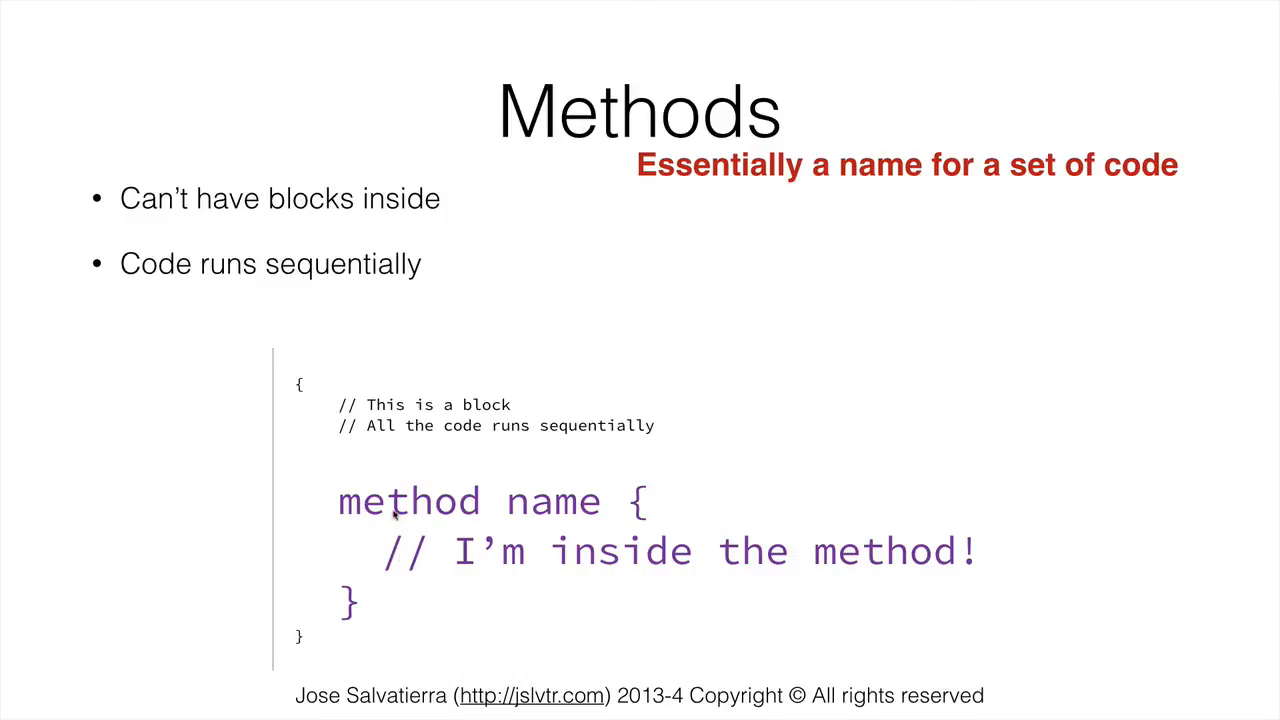
pyautogui.moveTo(504, 522)
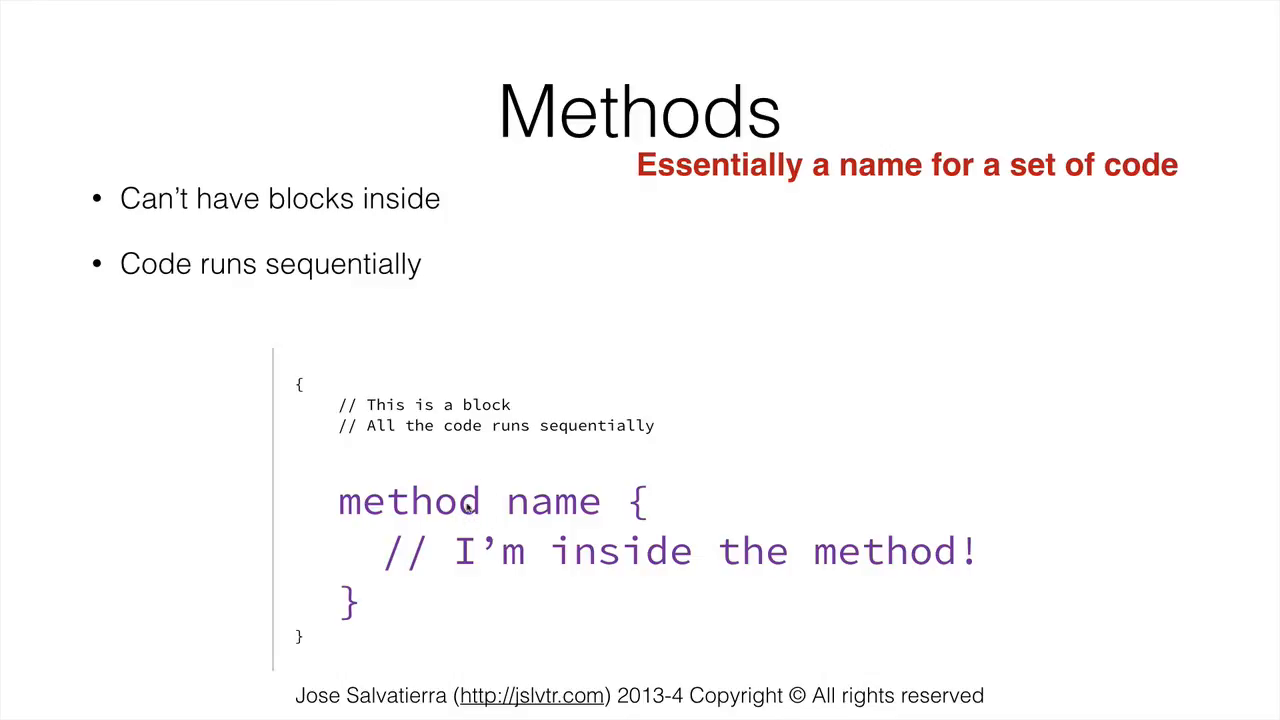
pyautogui.moveTo(644, 532)
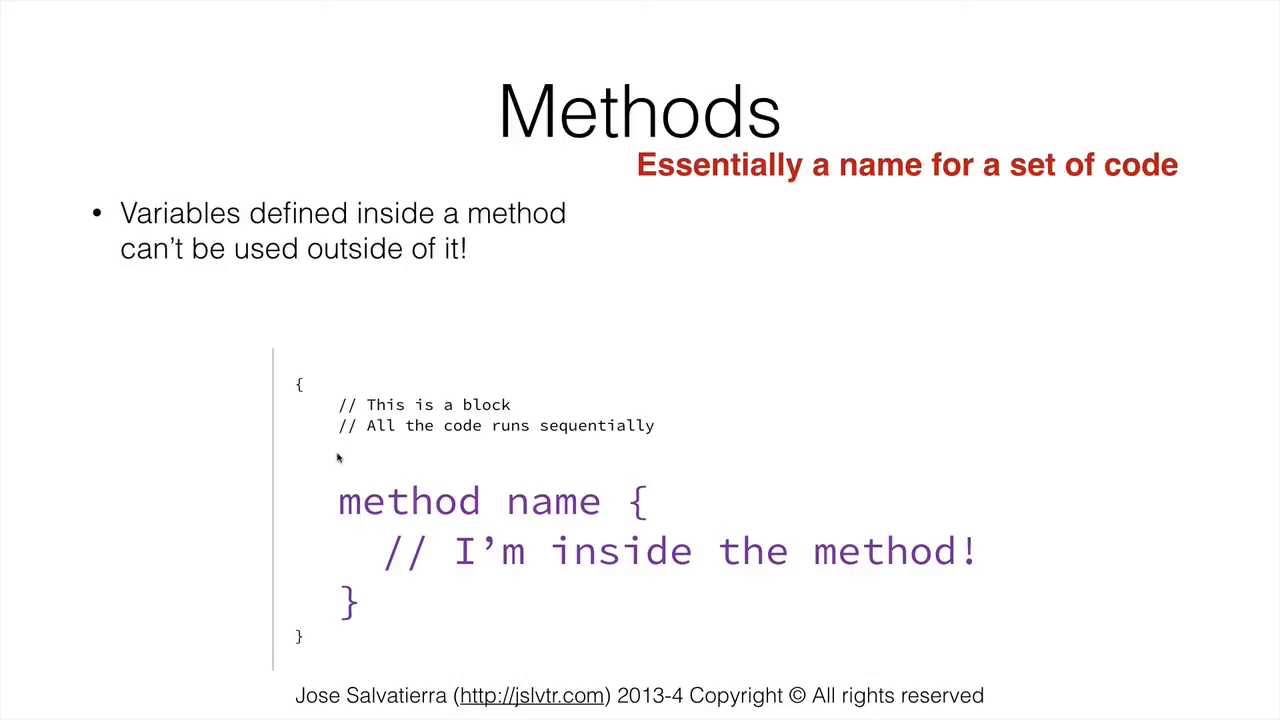
pyautogui.moveTo(328, 472)
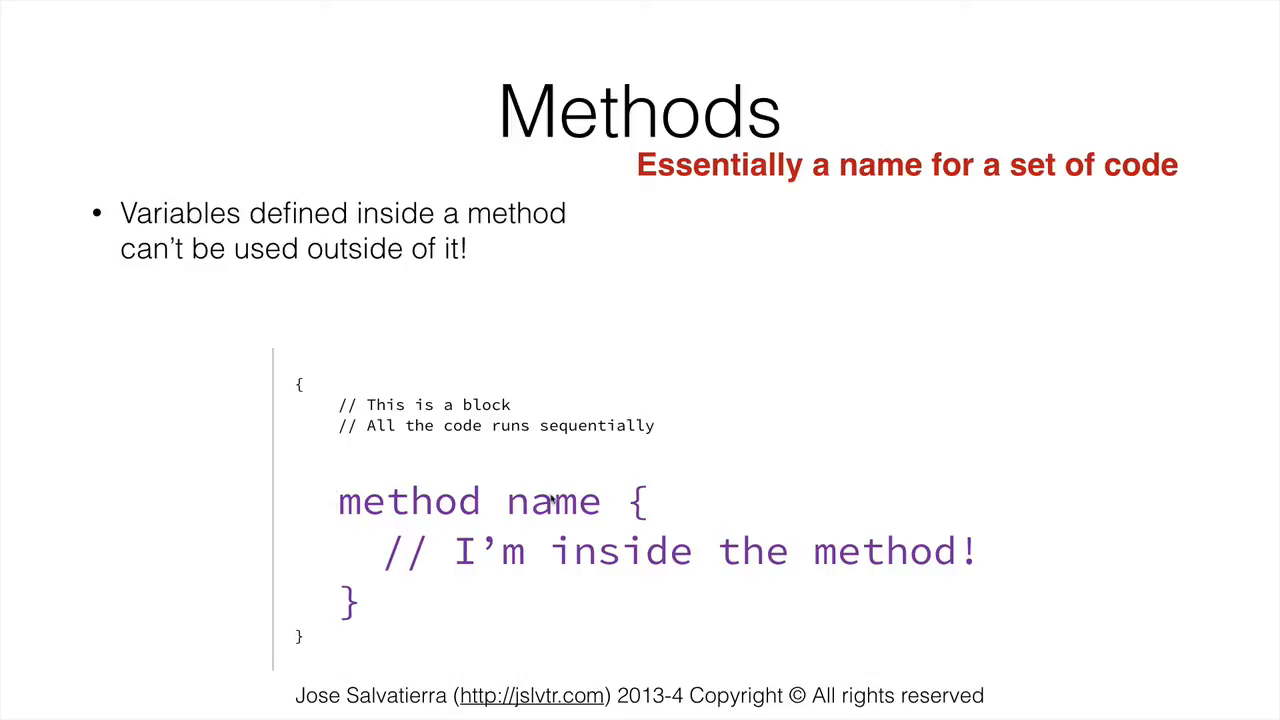
pyautogui.moveTo(550, 504)
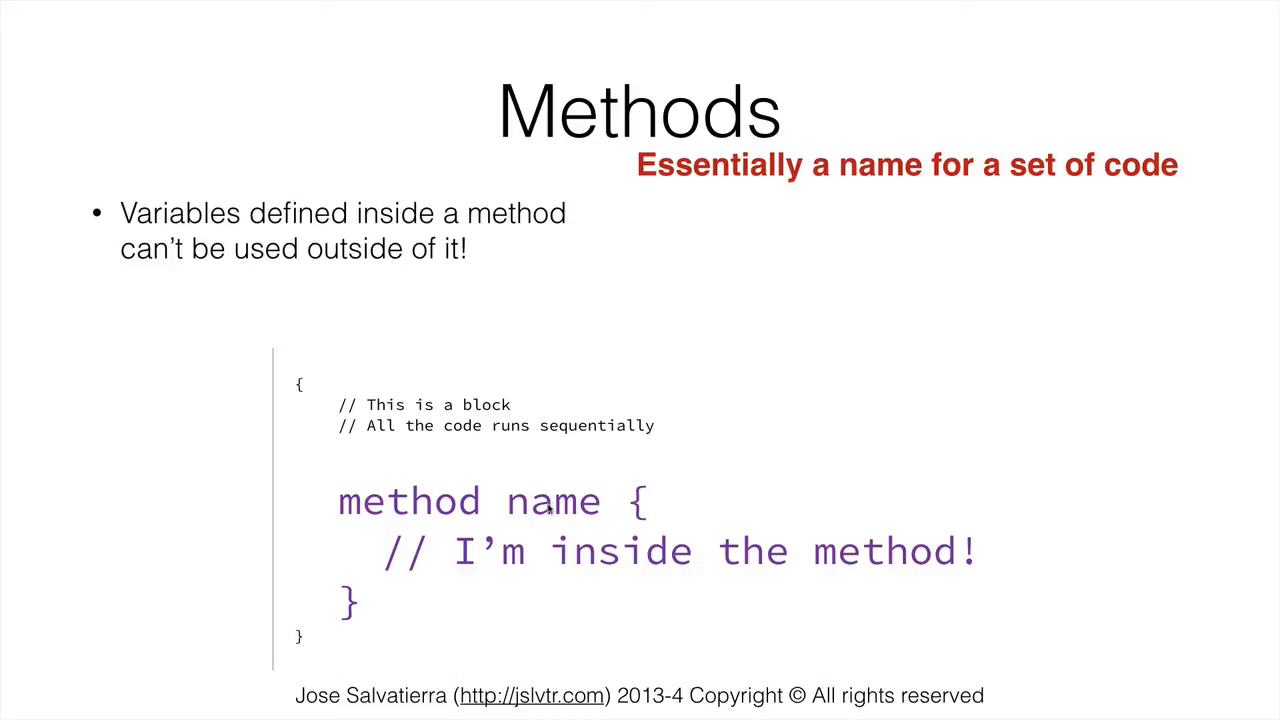
pyautogui.moveTo(492, 516)
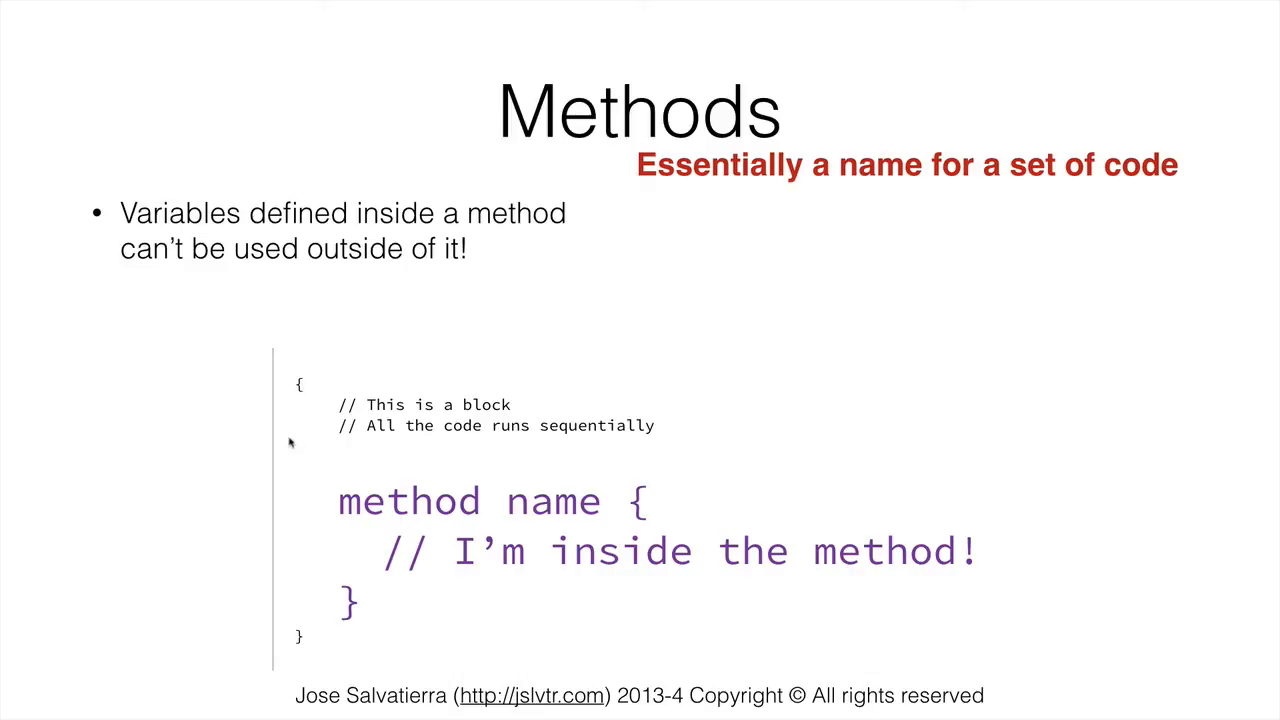
pyautogui.moveTo(278, 552)
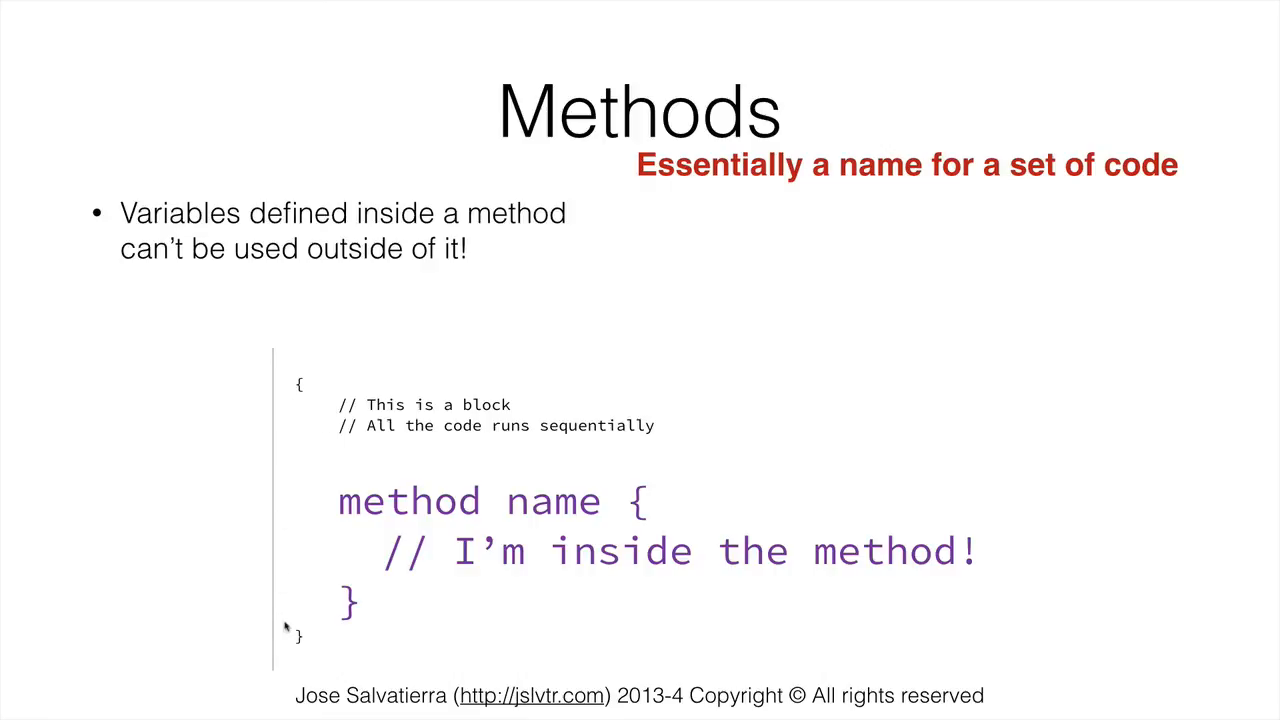
pyautogui.moveTo(338, 610)
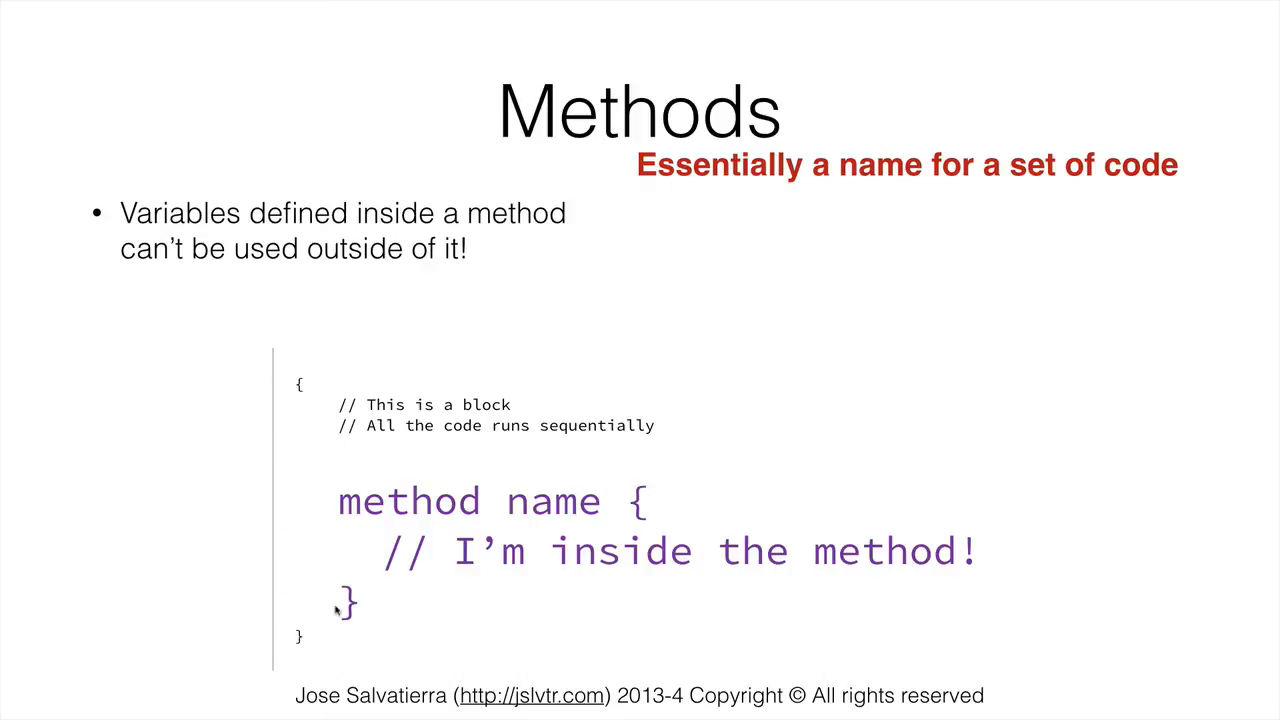
pyautogui.moveTo(302, 610)
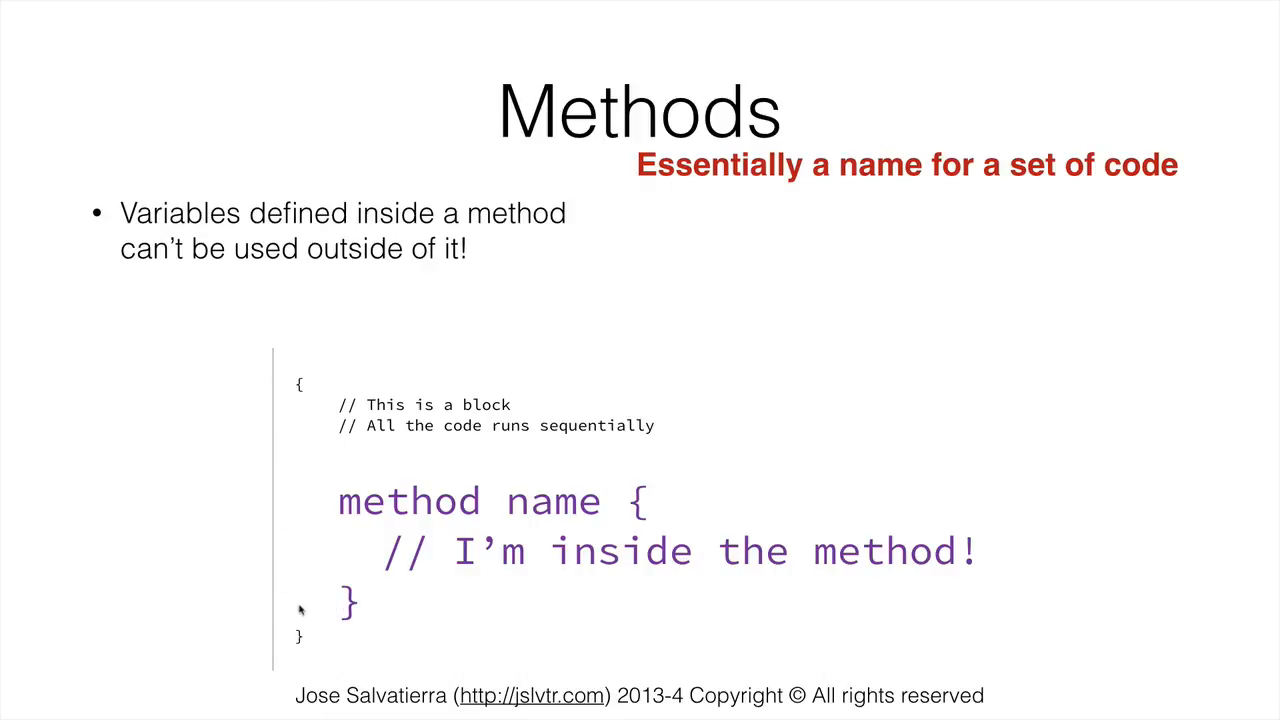
pyautogui.moveTo(490, 260)
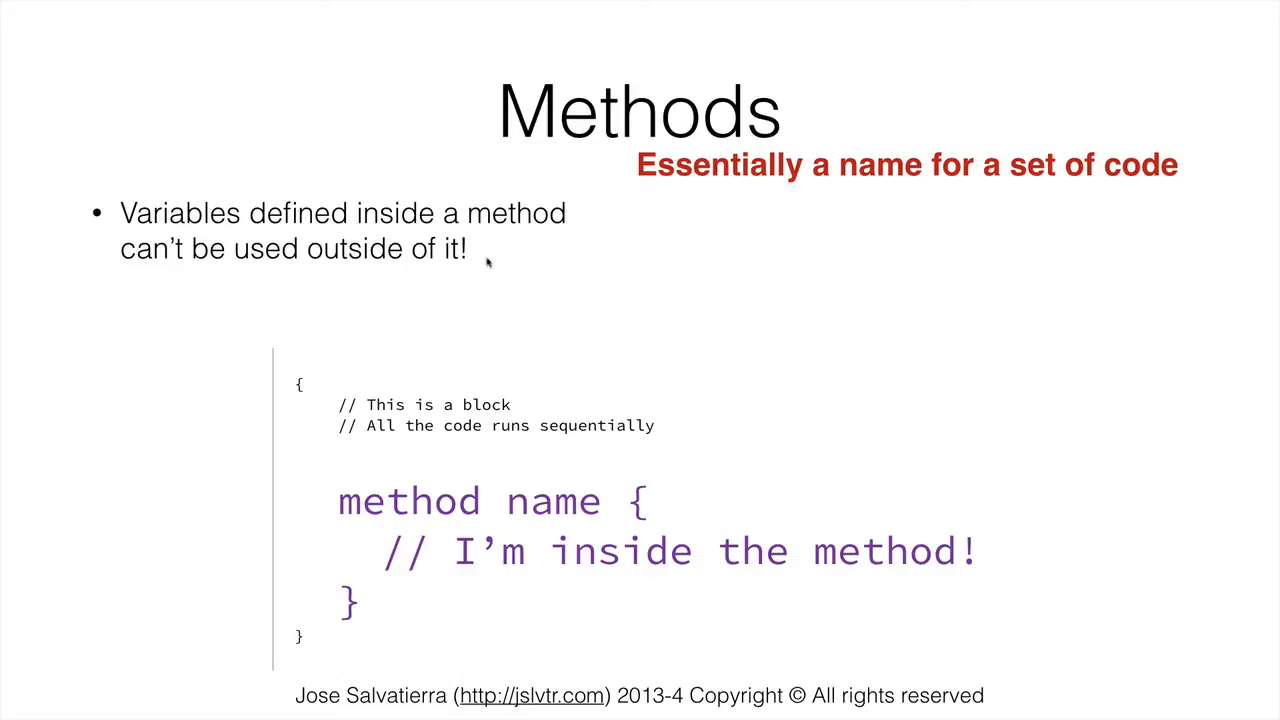
pyautogui.moveTo(482, 304)
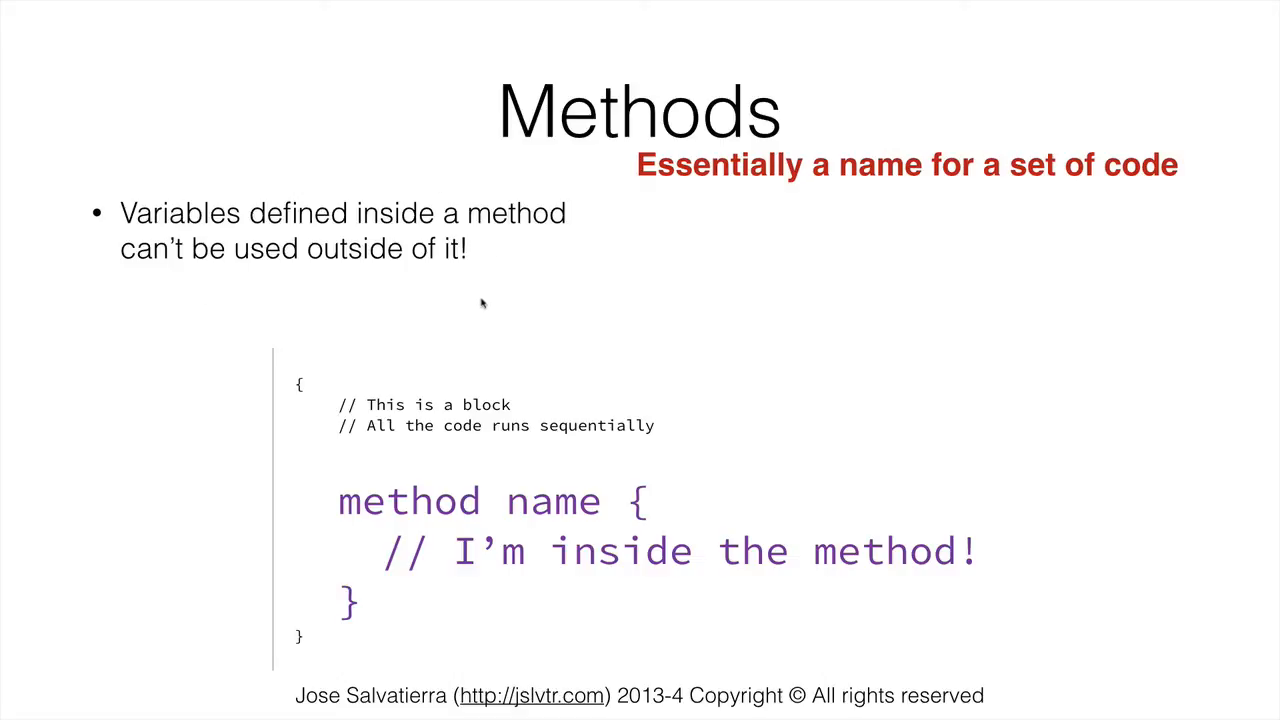